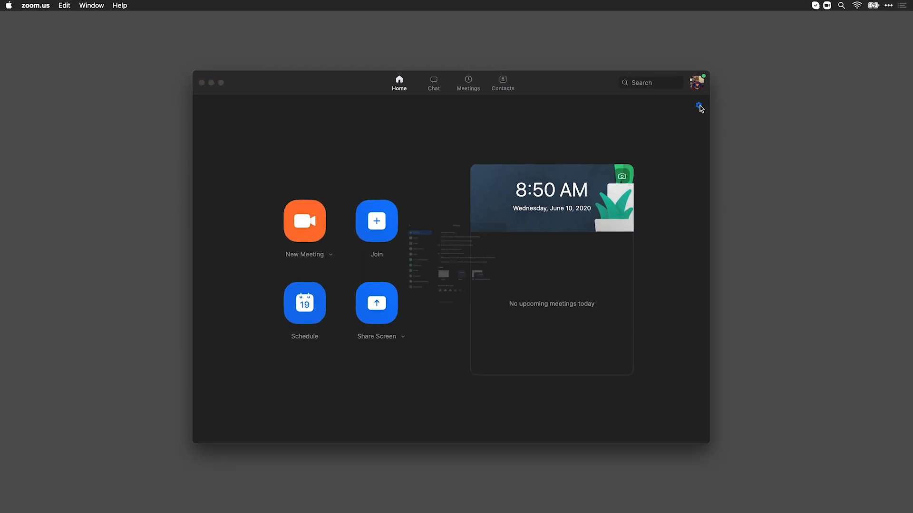
- Enable HD in Zoom's Video settings, keeping iGlasses as the selected camera
left_click(701, 106)
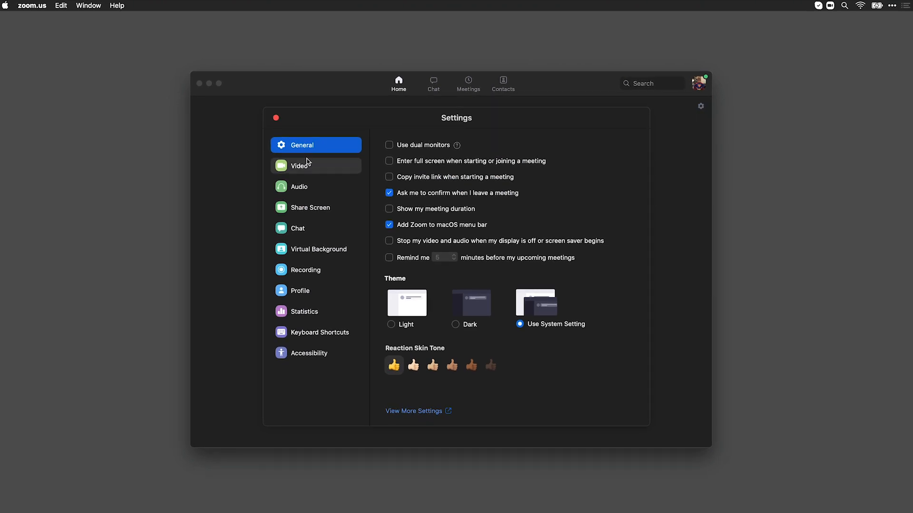
left_click(300, 166)
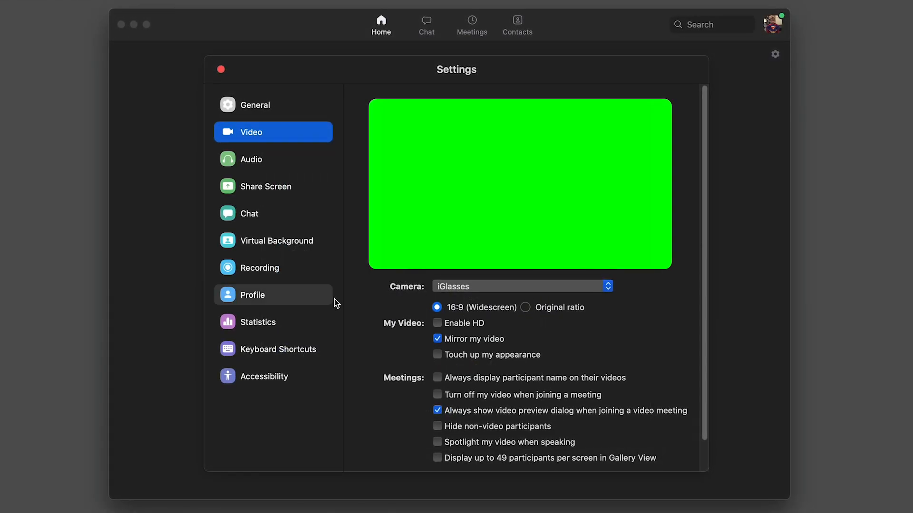
left_click(438, 324)
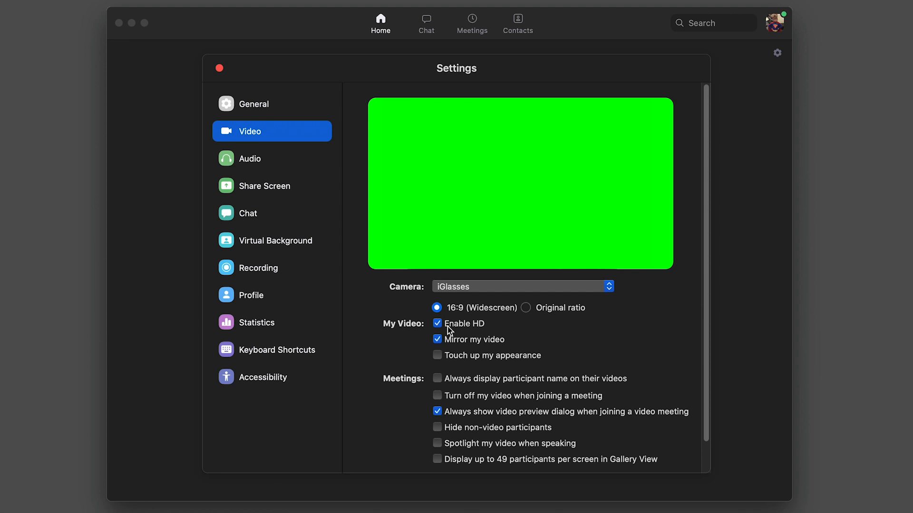
left_click(521, 285)
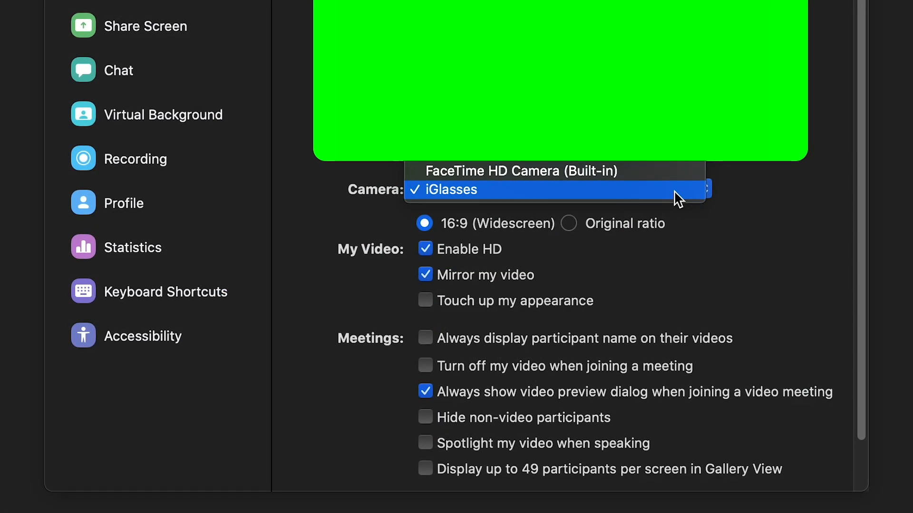
left_click(446, 189)
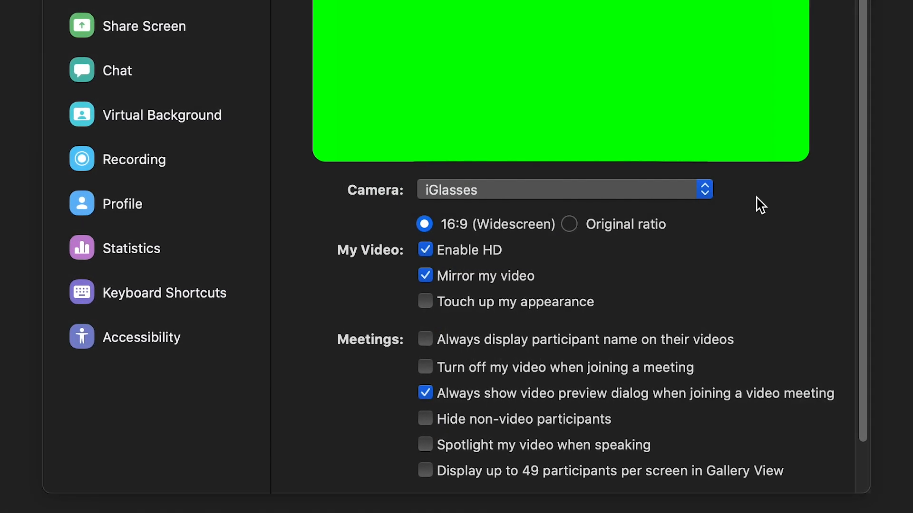
- Turn on 'Optimize for 3rd party video editor' in Zoom's Recording settings
left_click(269, 267)
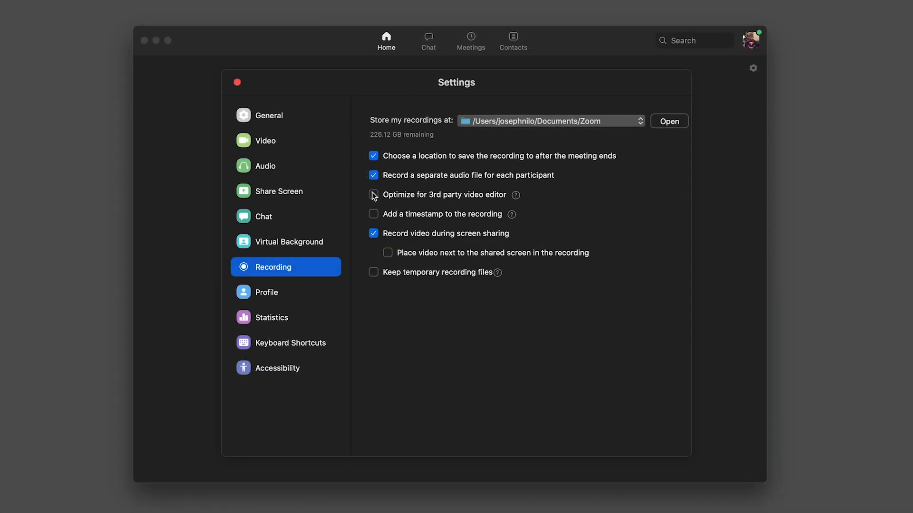
left_click(374, 195)
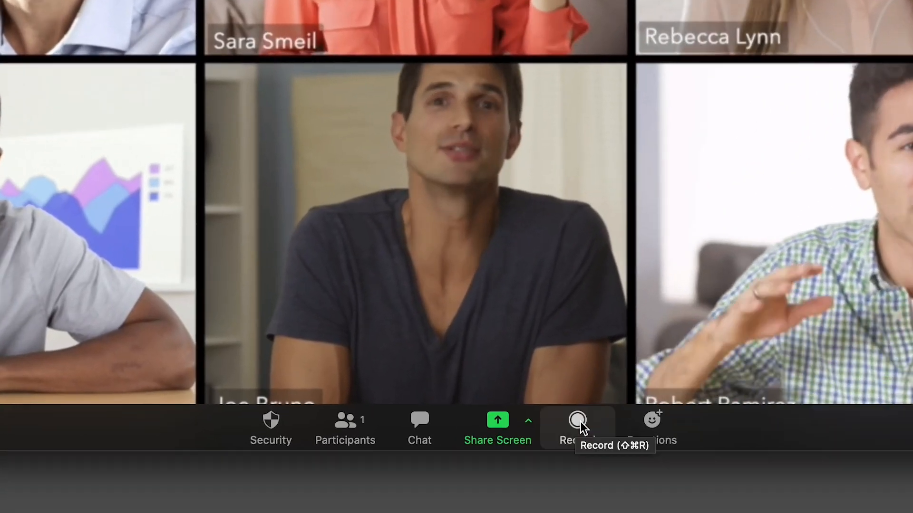
- Start recording the six-participant gallery meeting, then bring up QuickTime Player
left_click(576, 419)
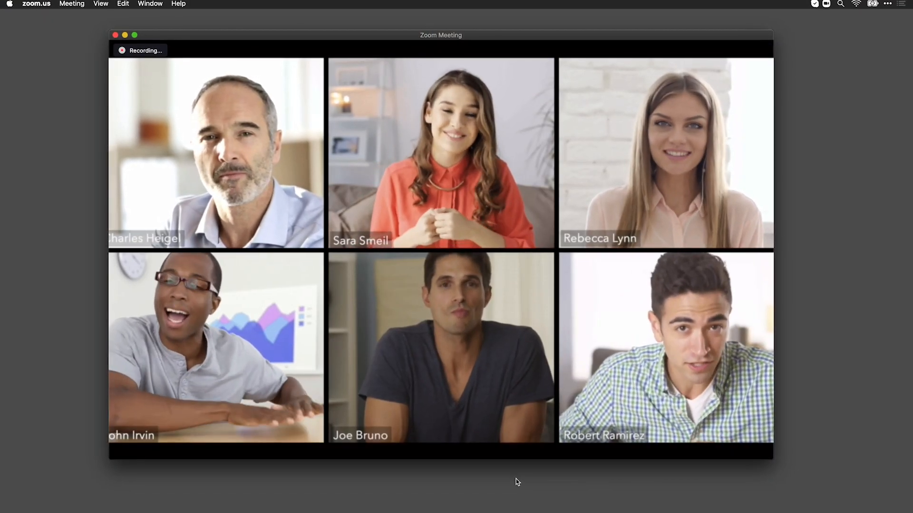
left_click(98, 4)
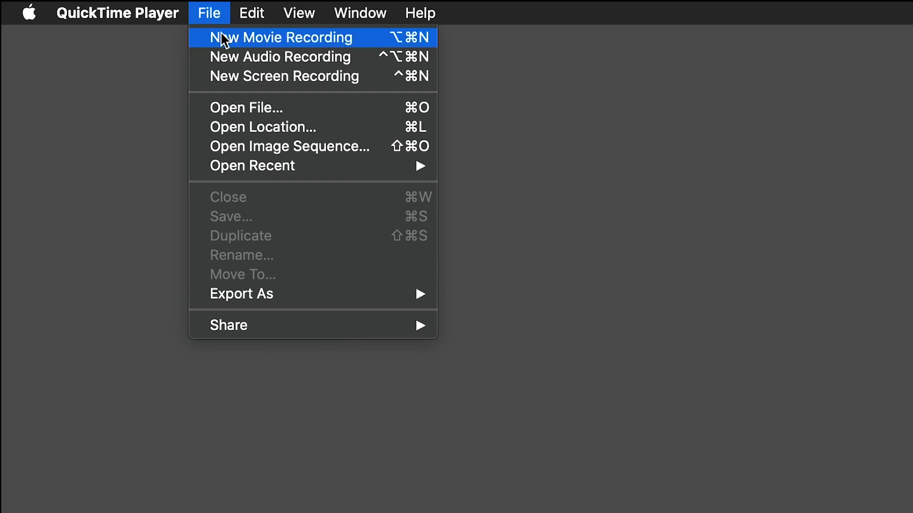
- Start a new QuickTime movie recording of the iGlasses feed at Maximum quality
left_click(280, 37)
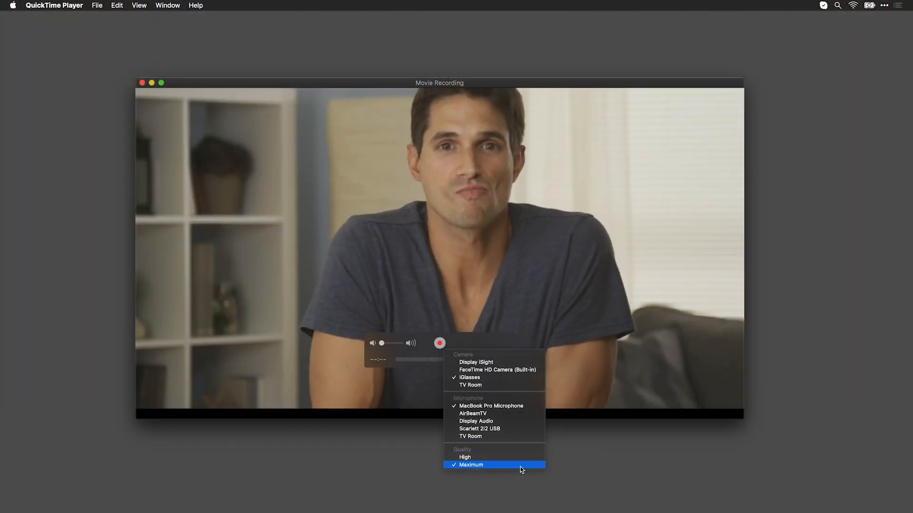
left_click(470, 465)
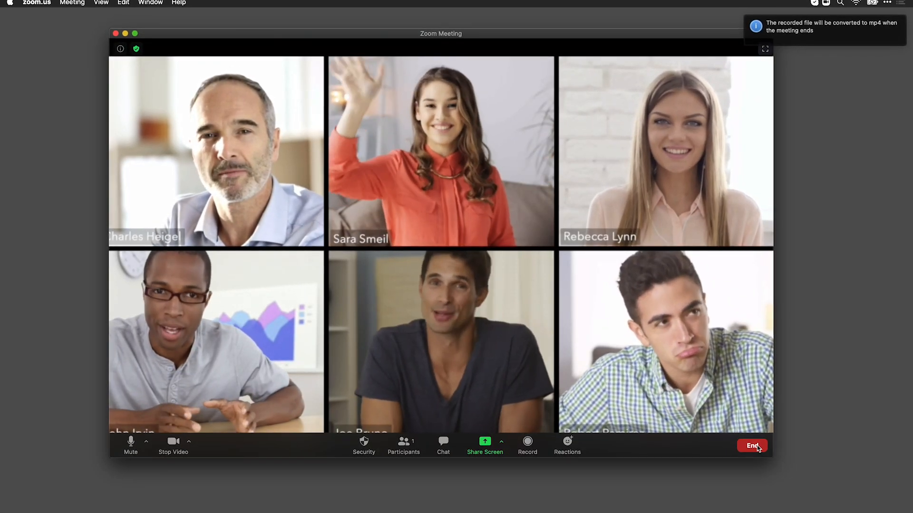
- End the Zoom meeting for all participants so the recording converts to mp4
left_click(751, 446)
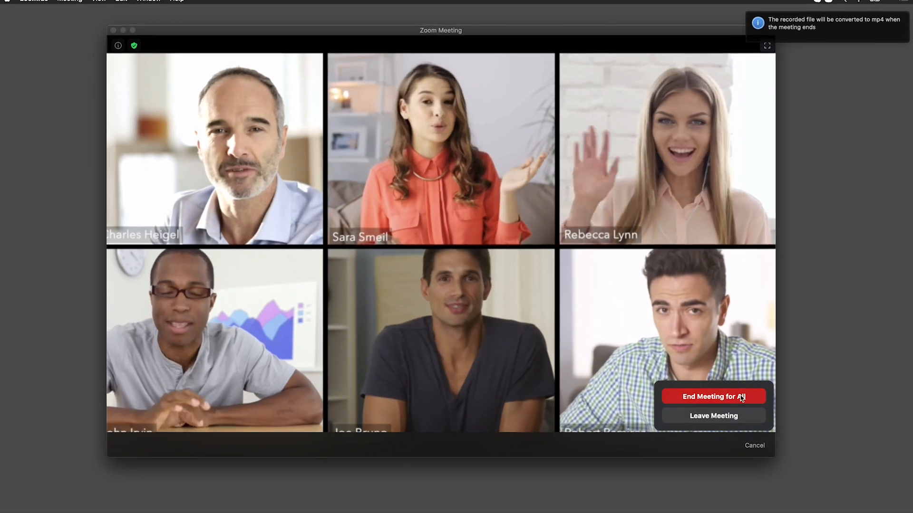
left_click(713, 397)
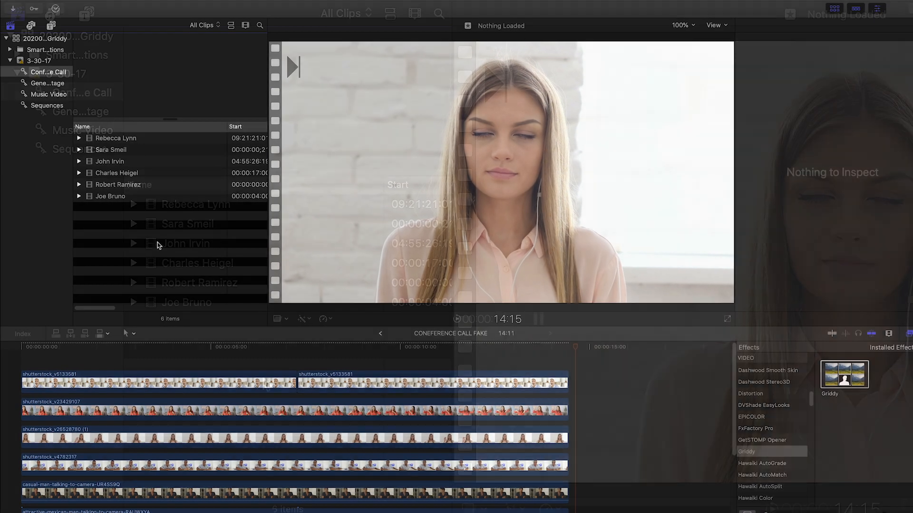
- Synchronize the six selected participant clips into a new clip named Conference Call
left_click(187, 302)
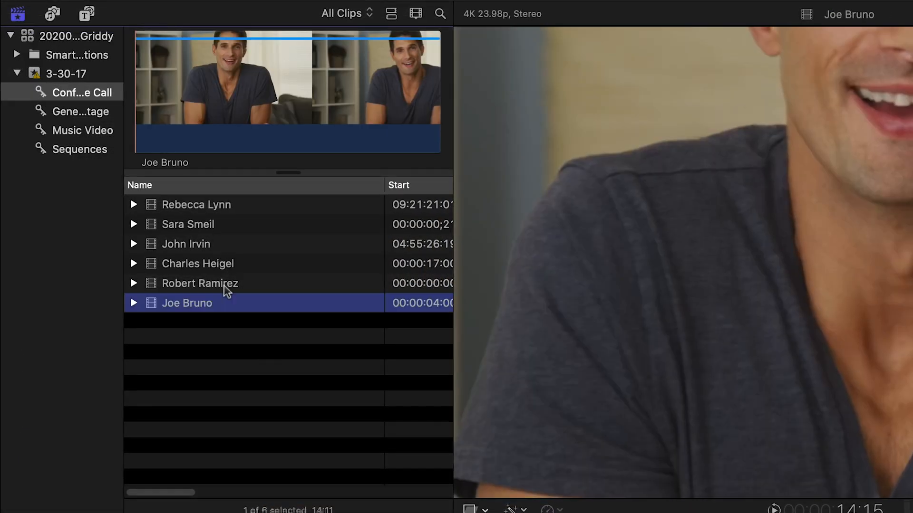
right_click(196, 204)
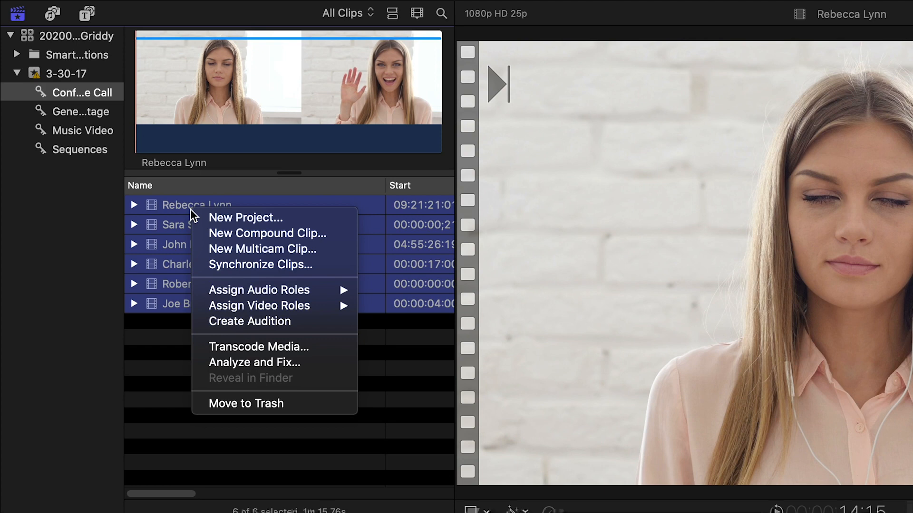
mouse_move(254, 265)
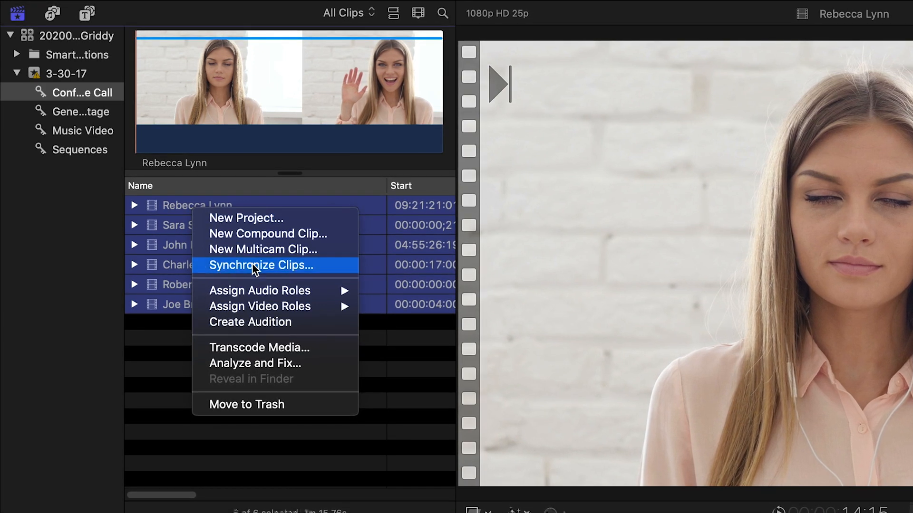
left_click(261, 265)
type("Conference Call")
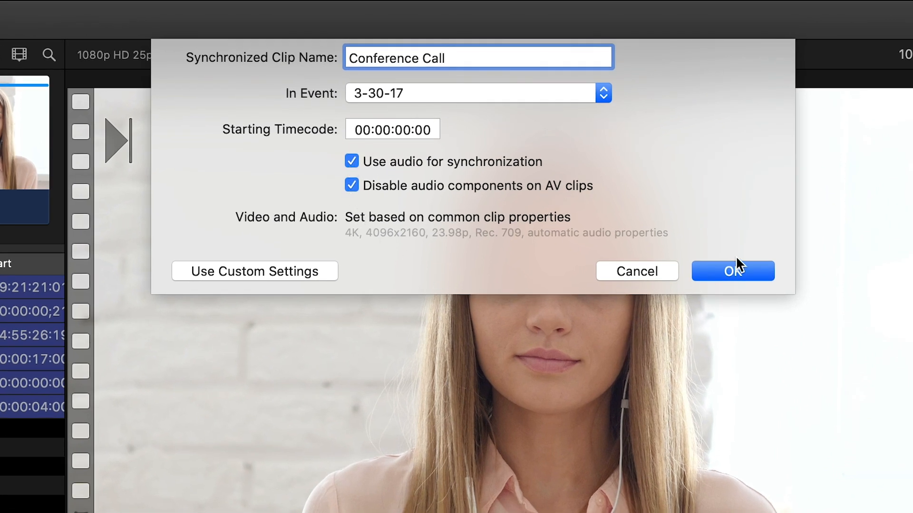
left_click(732, 270)
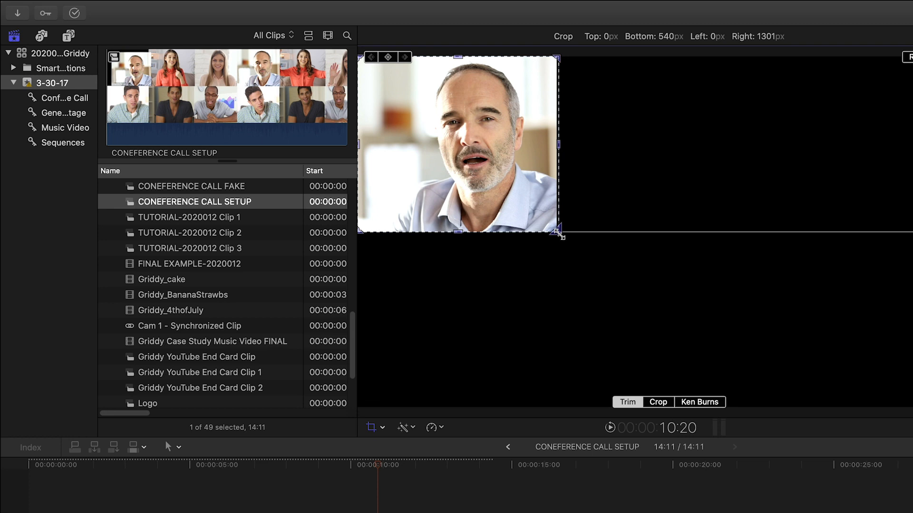
- Crop the older man's clip to a small frame in the top-left corner
left_click_drag(558, 234, 560, 235)
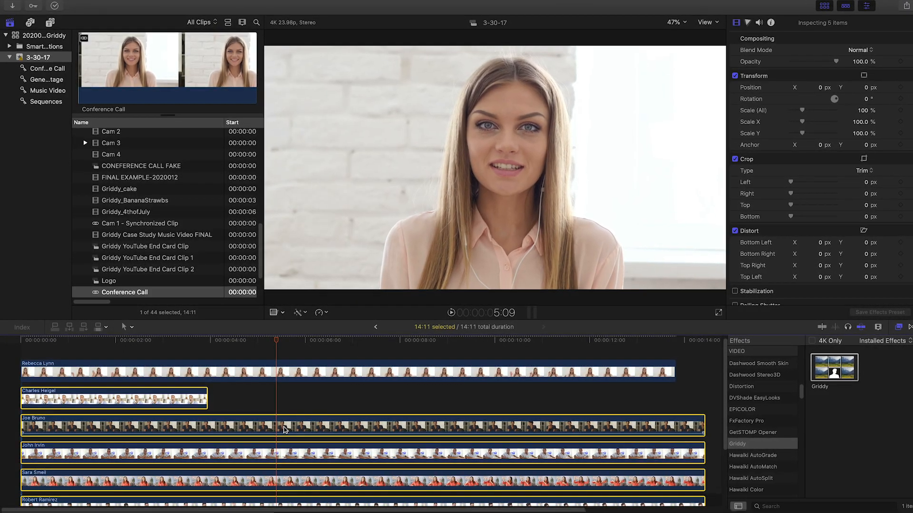
right_click(286, 430)
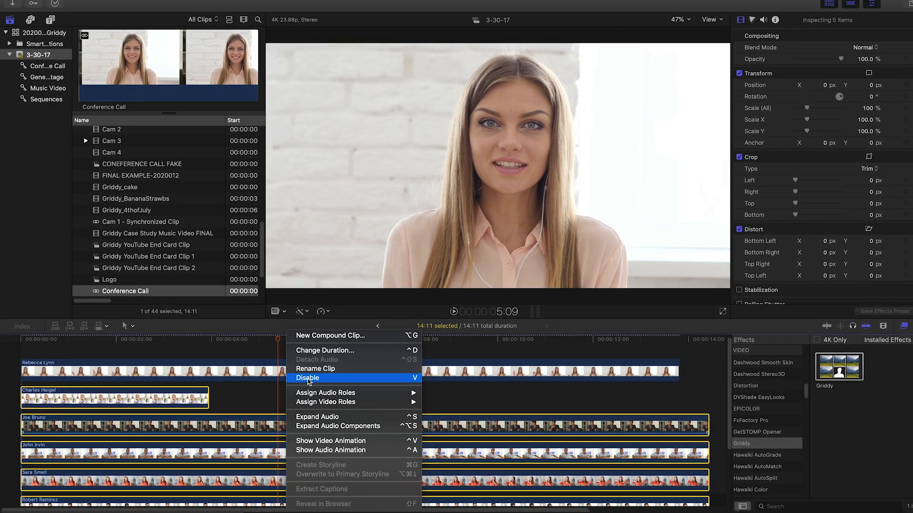
left_click(308, 378)
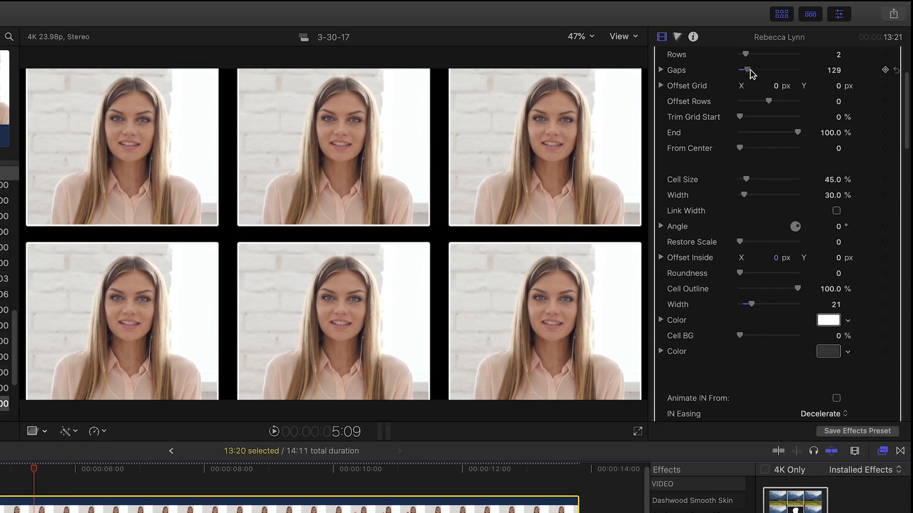
left_click_drag(754, 179, 743, 179)
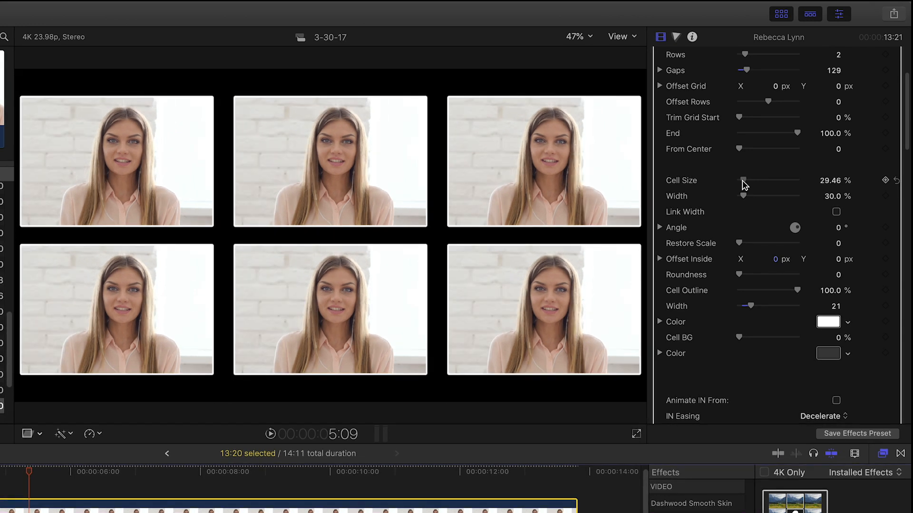
left_click_drag(744, 181, 757, 181)
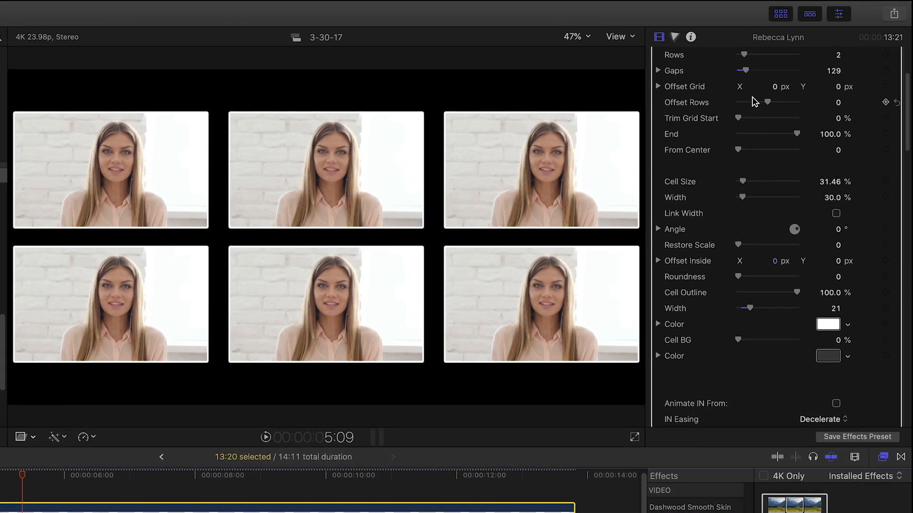
left_click_drag(768, 70, 744, 70)
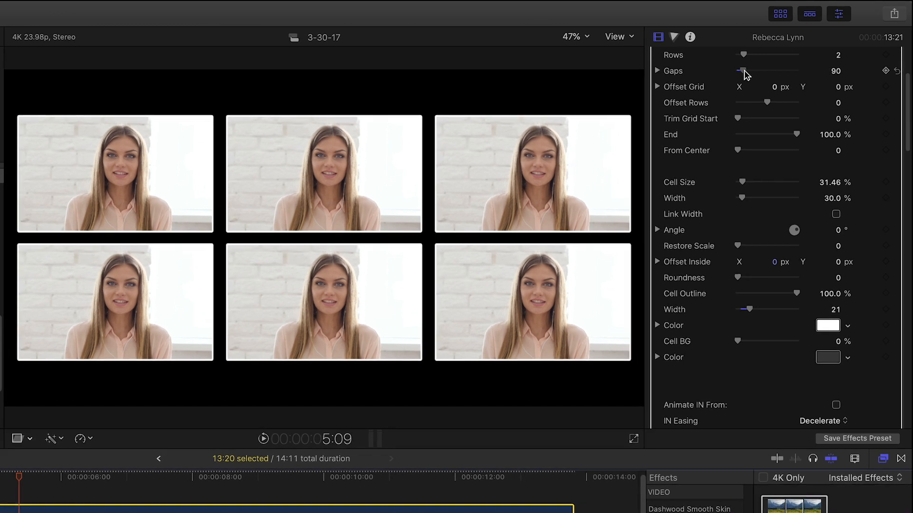
left_click(811, 122)
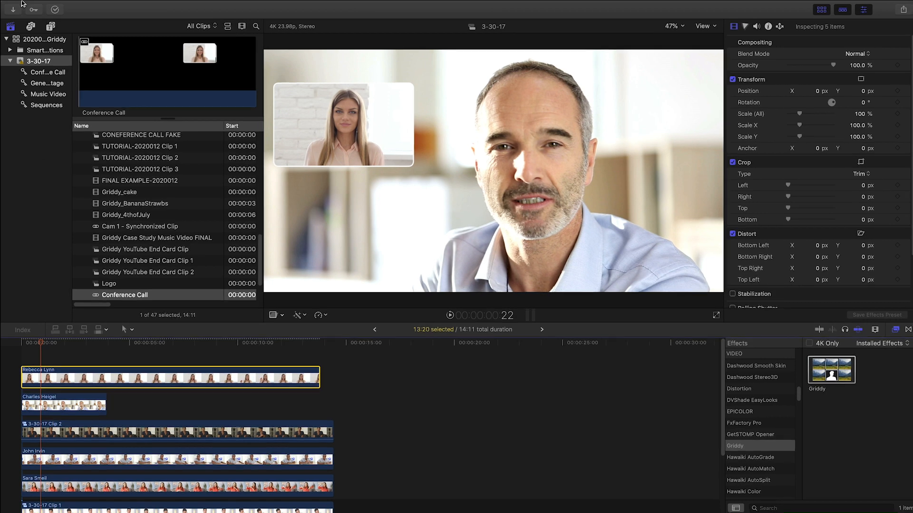
left_click(161, 10)
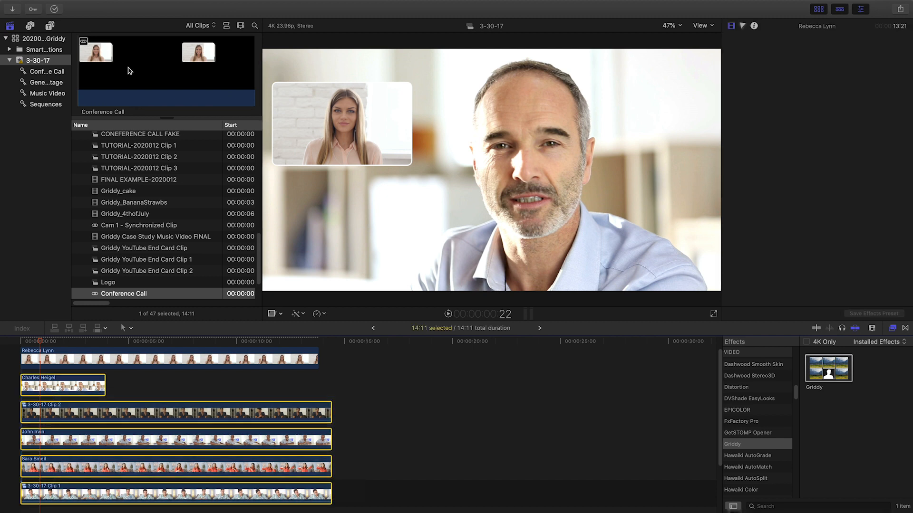
left_click(162, 10)
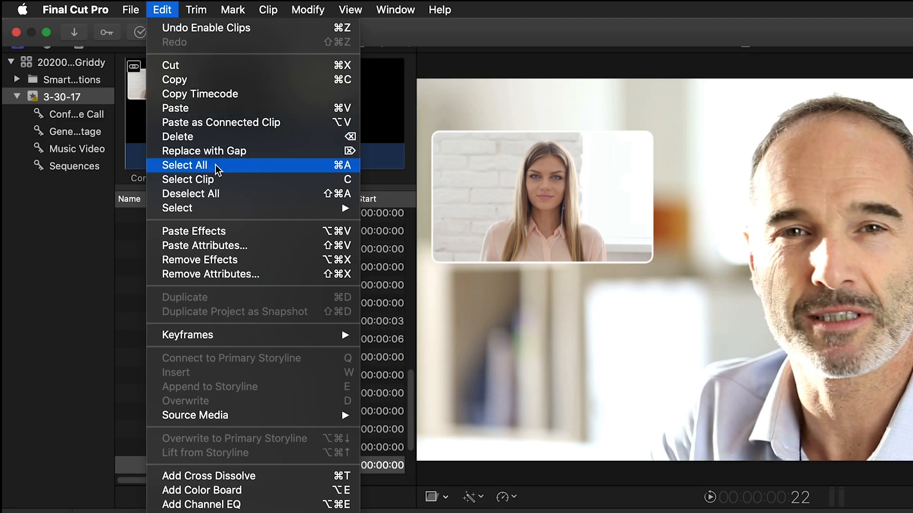
left_click(184, 165)
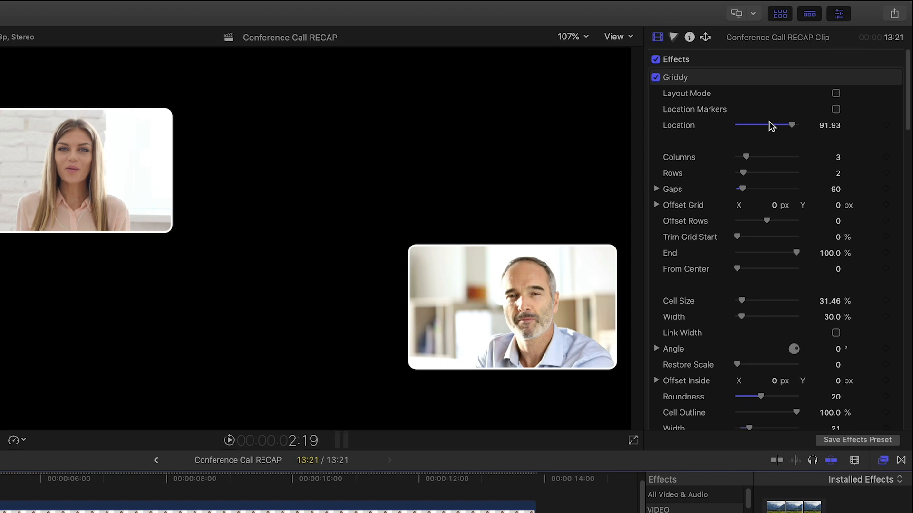
left_click_drag(791, 125, 778, 125)
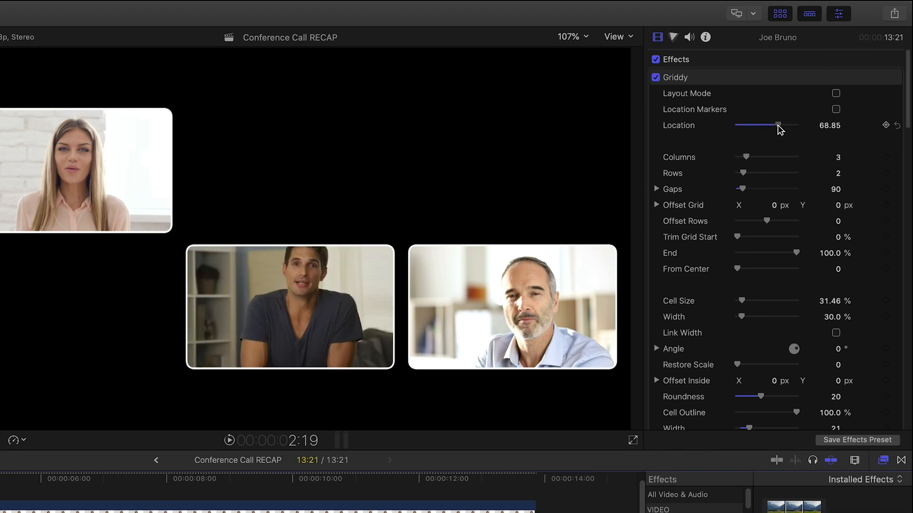